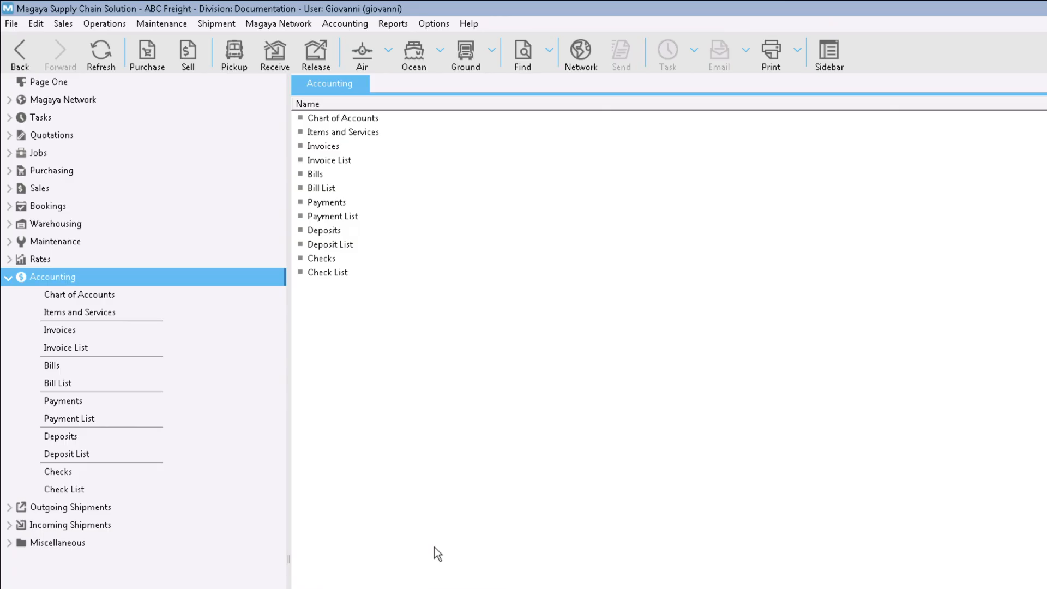
# - Load the Accounting Invoice List and bring up the actions menu for invoice 26
pyautogui.click(66, 348)
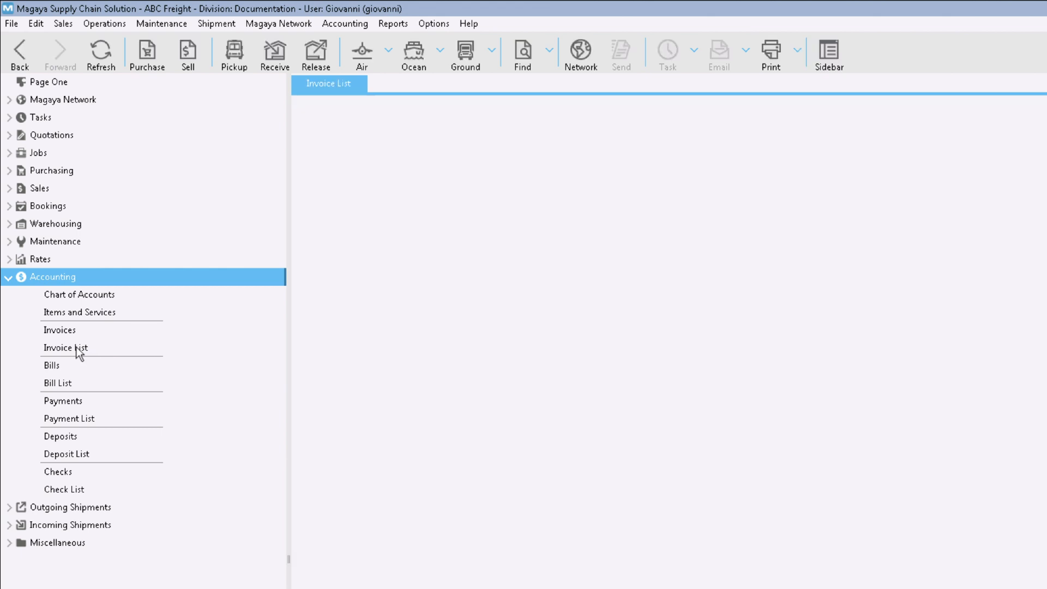
pyautogui.click(65, 348)
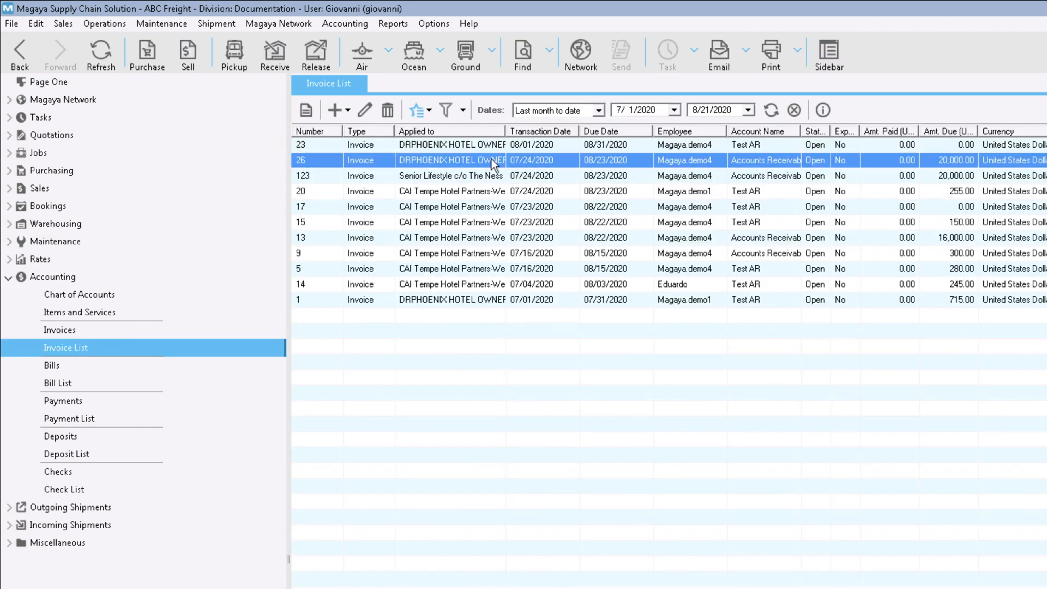
pyautogui.rightClick(491, 160)
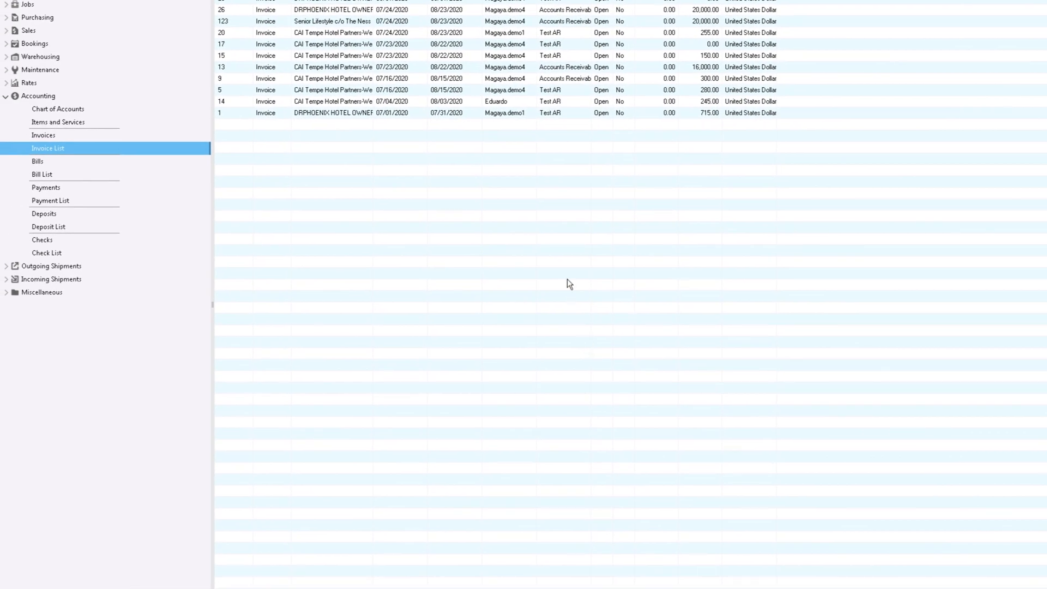
pyautogui.click(460, 285)
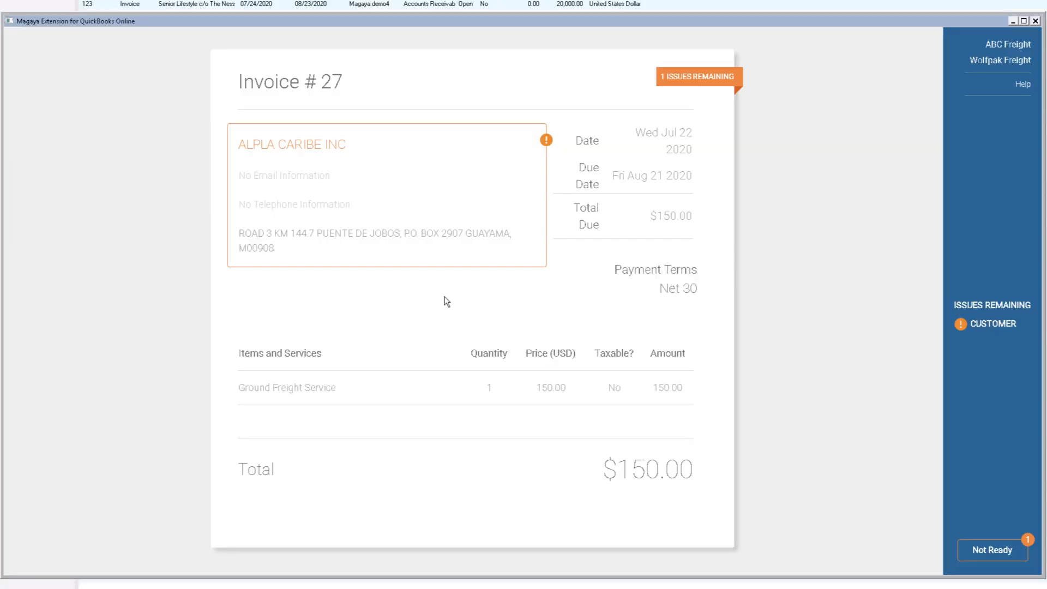
pyautogui.moveTo(468, 214)
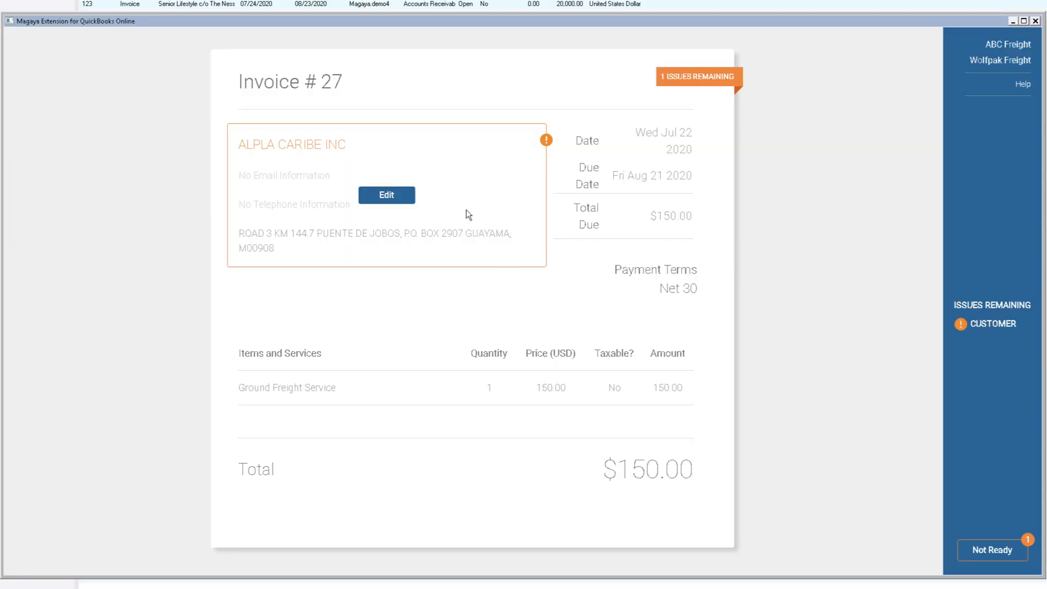
# - Create customer ALPLA CARIBE INC in QuickBooks Online, then send invoice 27 and close the confirmation
pyautogui.click(386, 196)
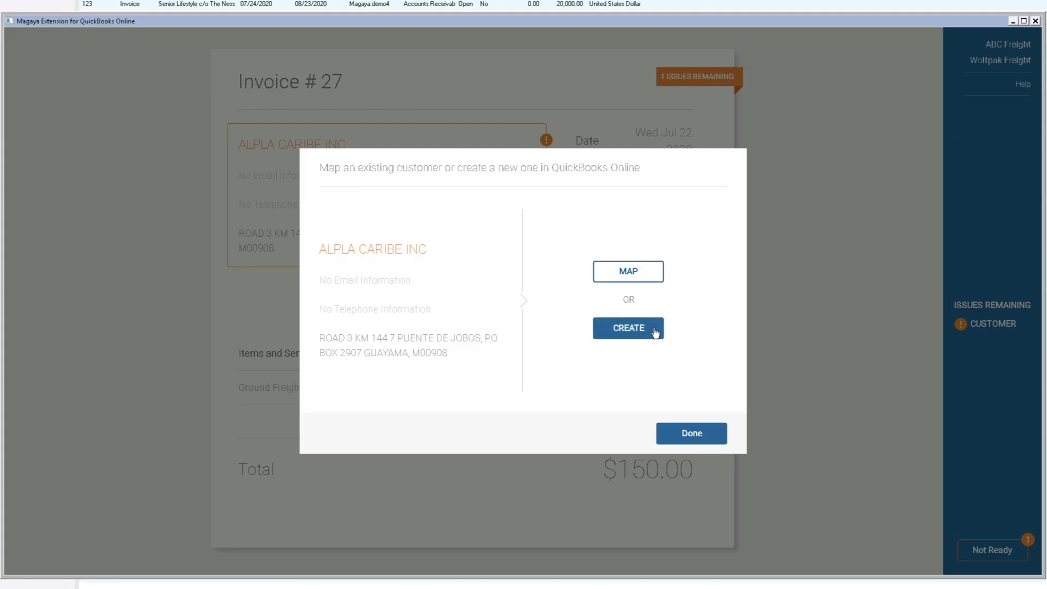
pyautogui.click(628, 328)
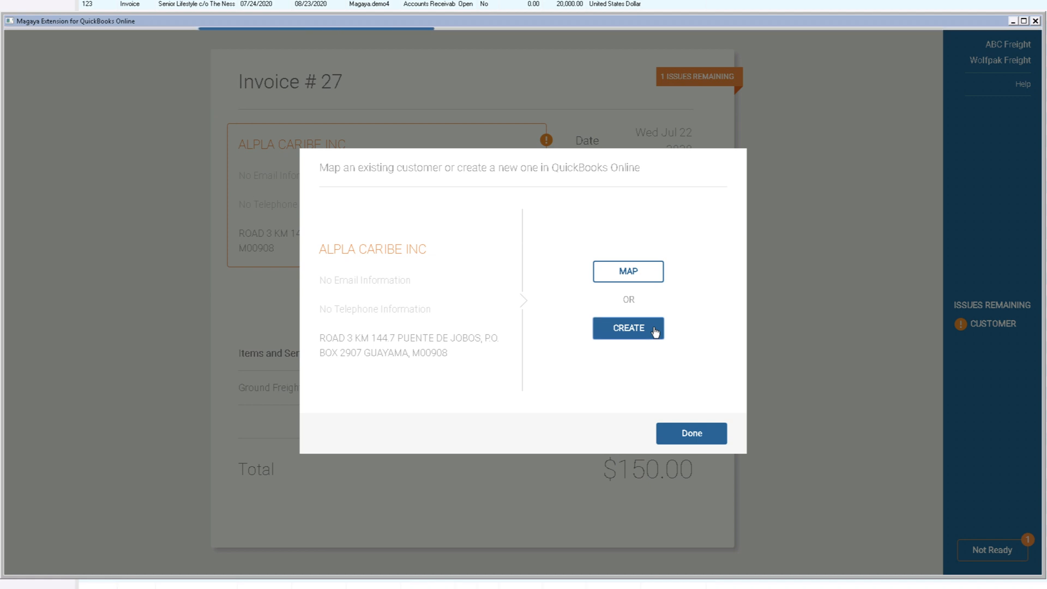
pyautogui.click(628, 328)
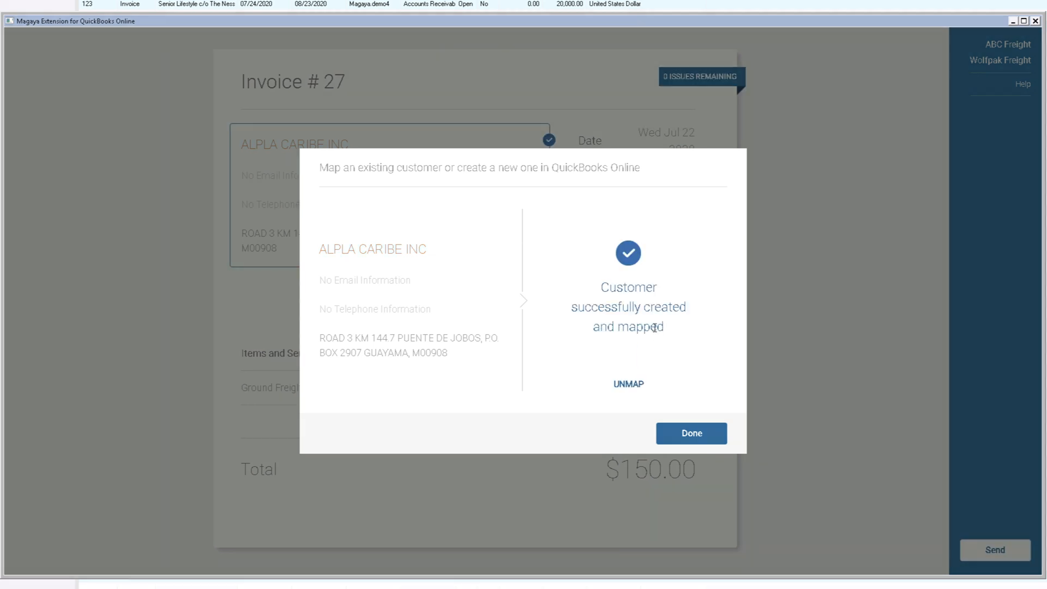
pyautogui.click(692, 433)
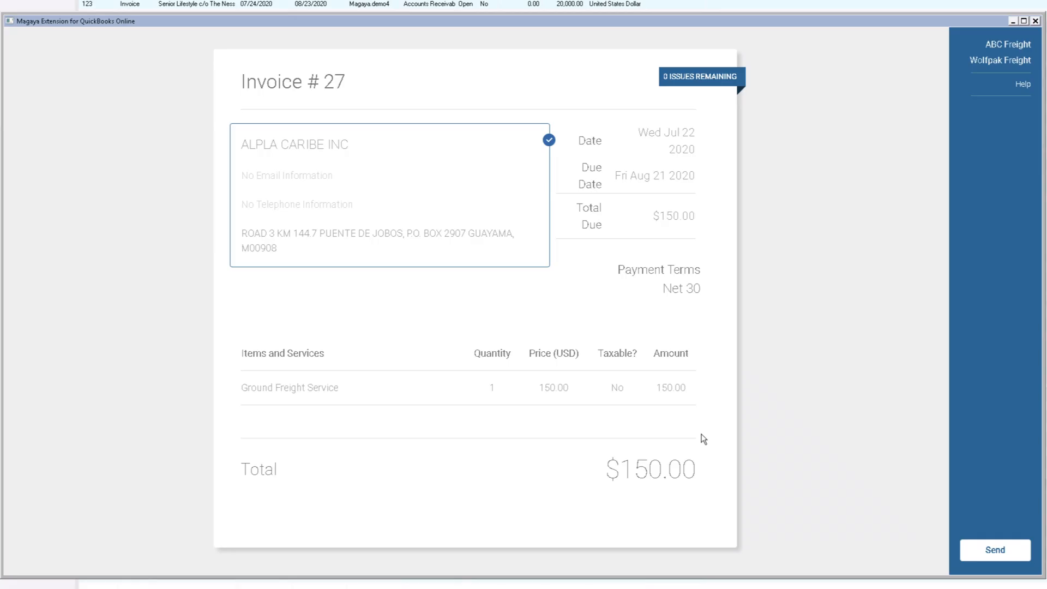
pyautogui.click(995, 550)
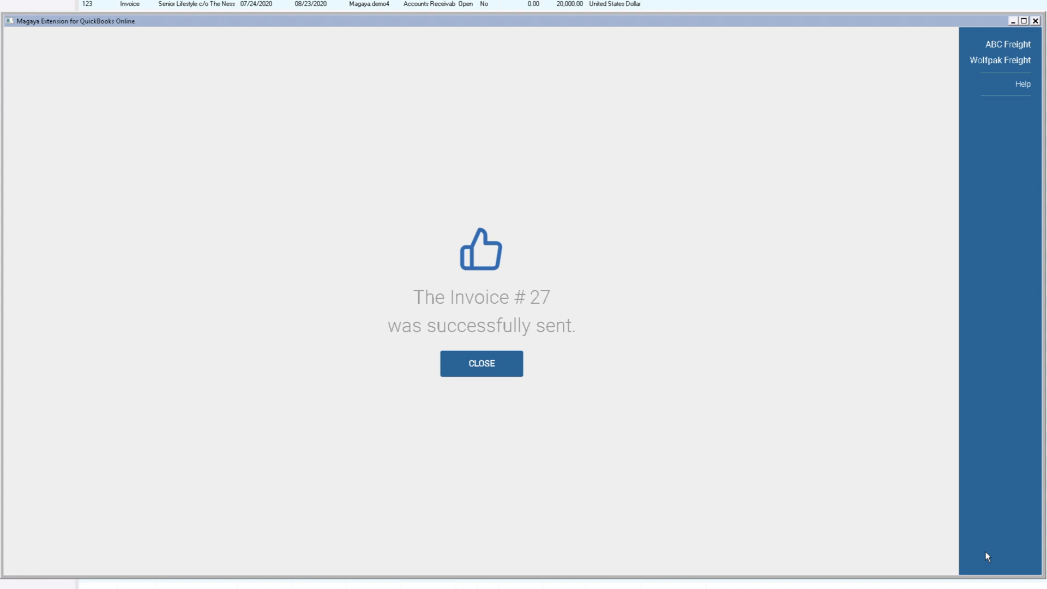
pyautogui.click(481, 363)
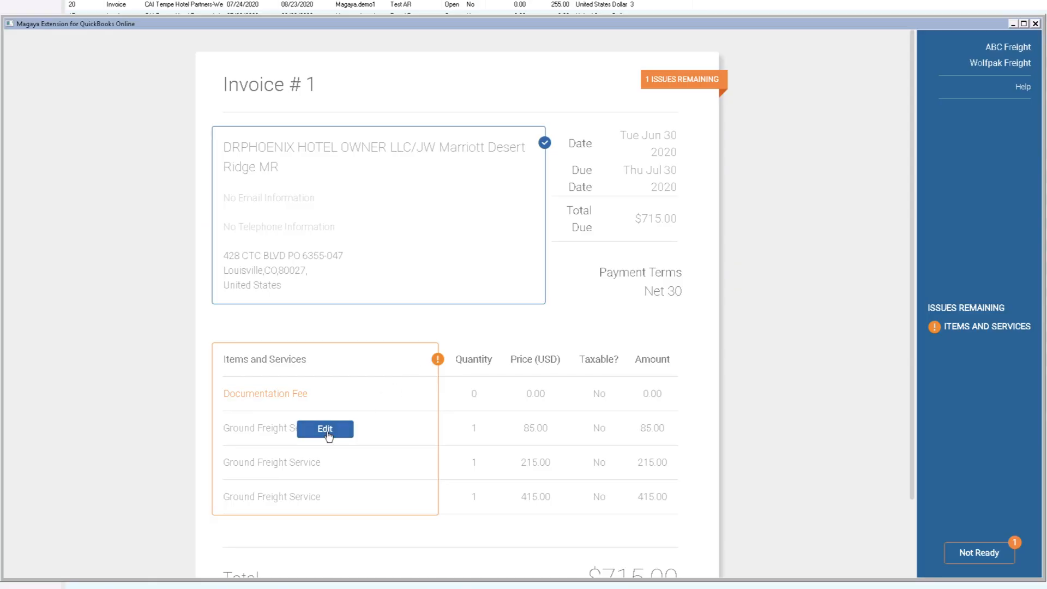
# - Map invoice 1's Documentation Fee to the existing Ground Freight Service Cost item
pyautogui.click(325, 428)
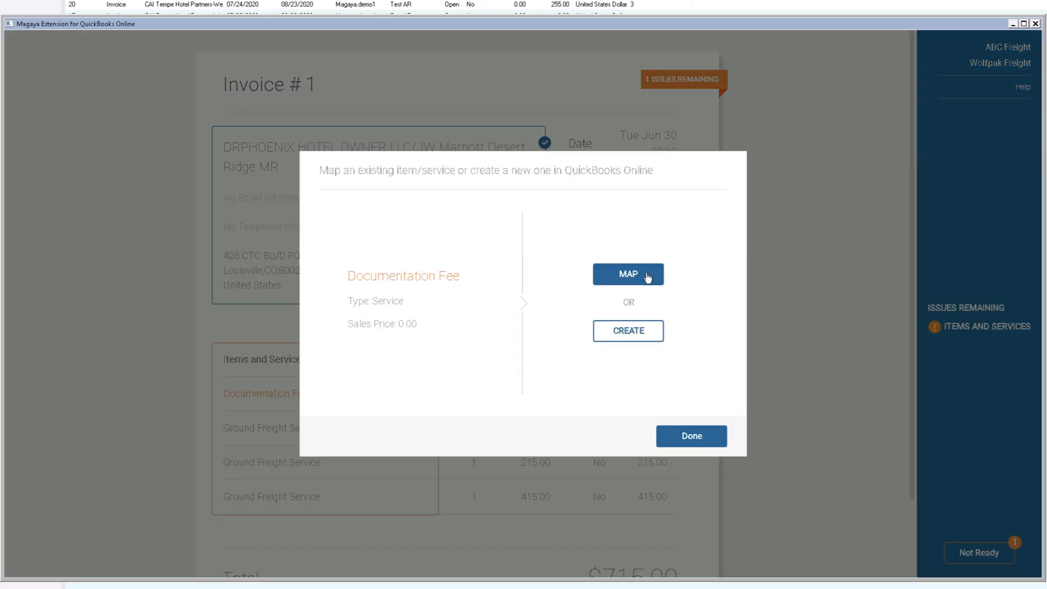
pyautogui.click(628, 274)
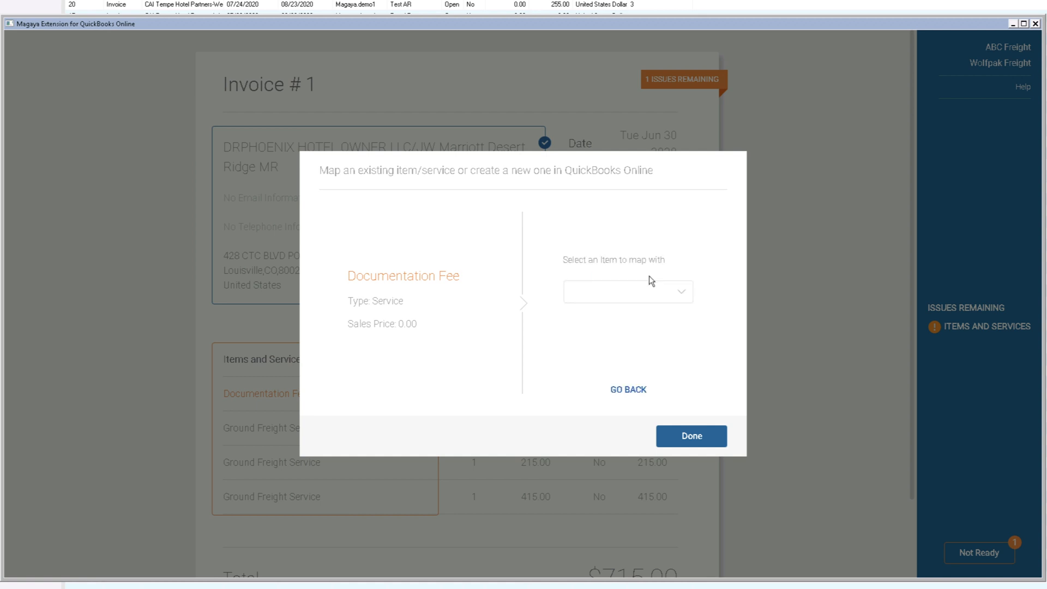
pyautogui.click(627, 291)
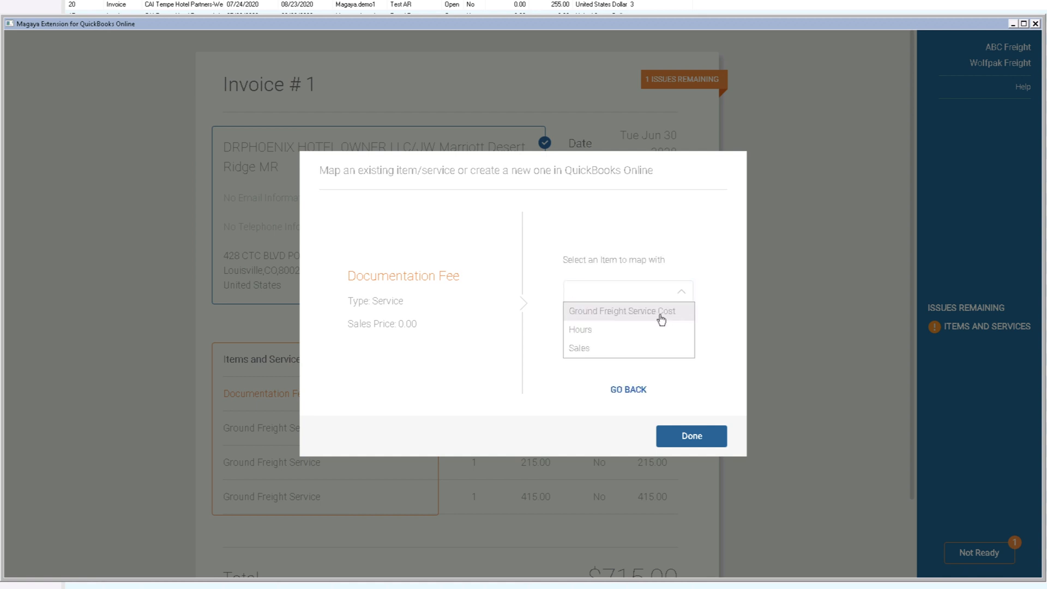
pyautogui.click(622, 310)
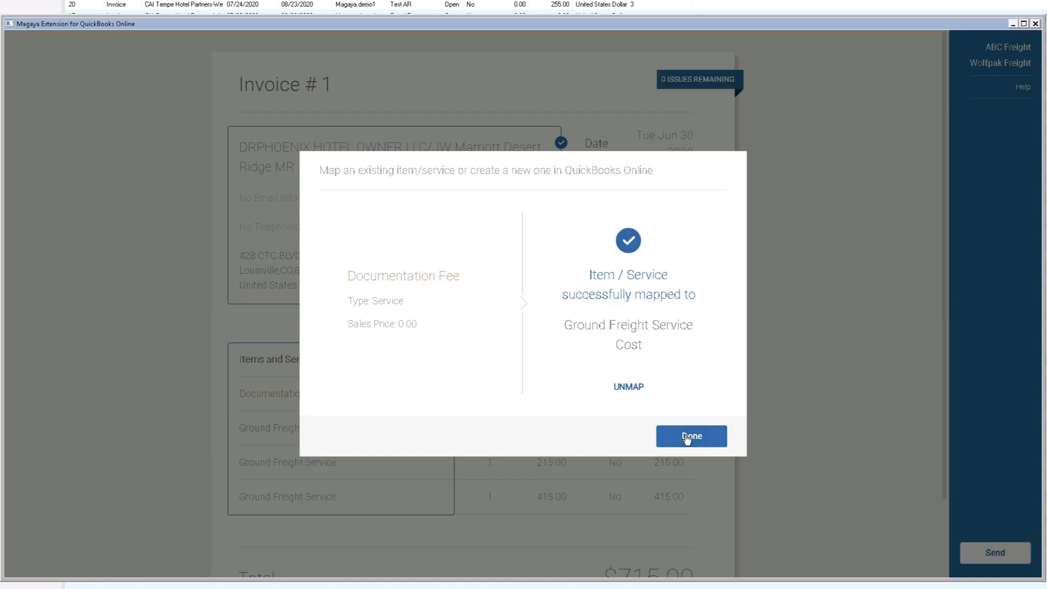
pyautogui.click(691, 436)
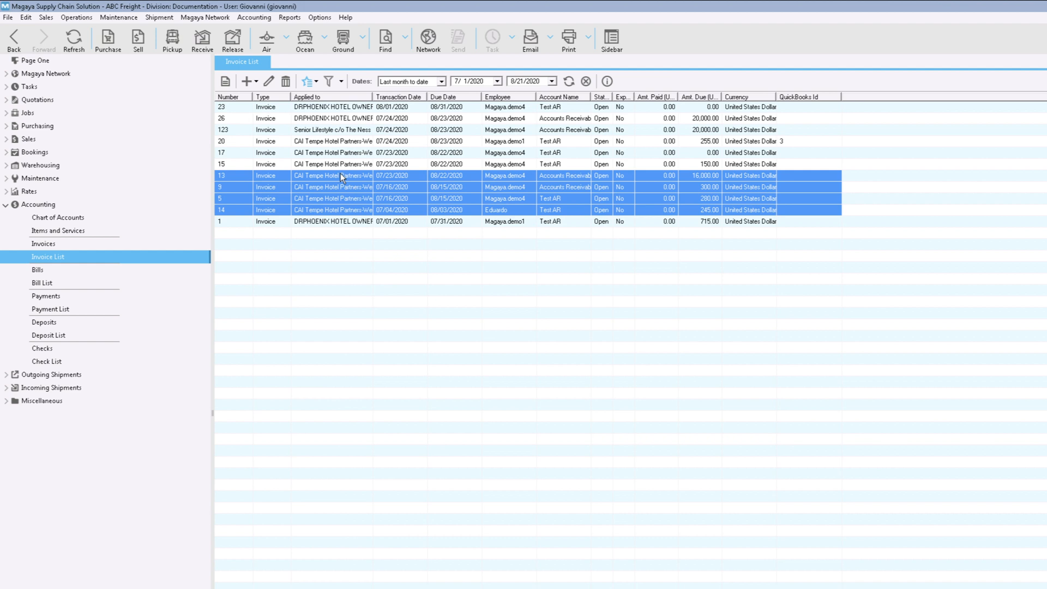
# - Send the selected invoices 13, 9, 5 and 14 to the QuickBooks Online extension
pyautogui.rightClick(341, 176)
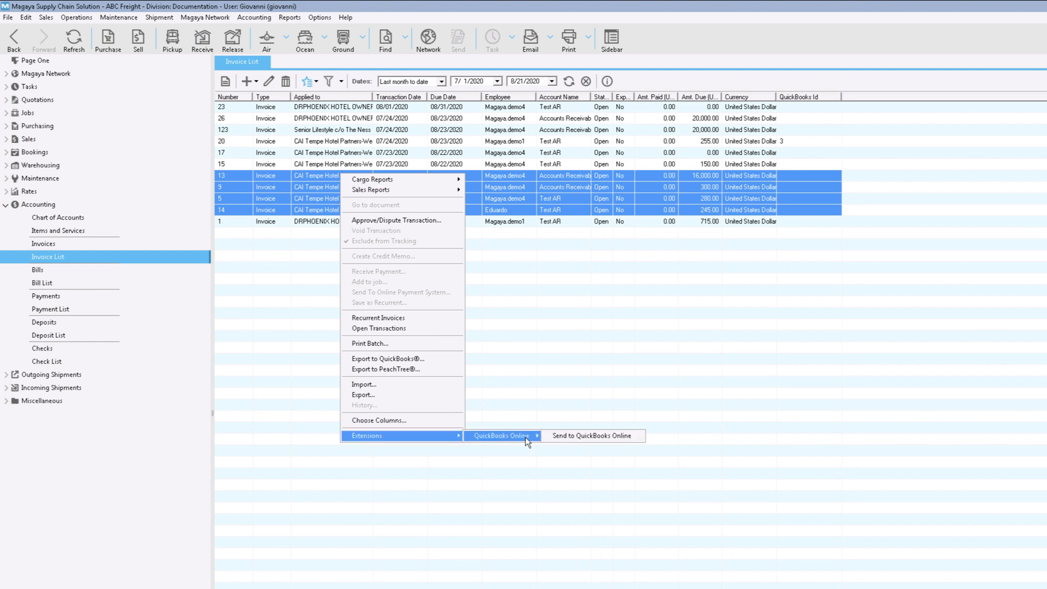
pyautogui.click(591, 435)
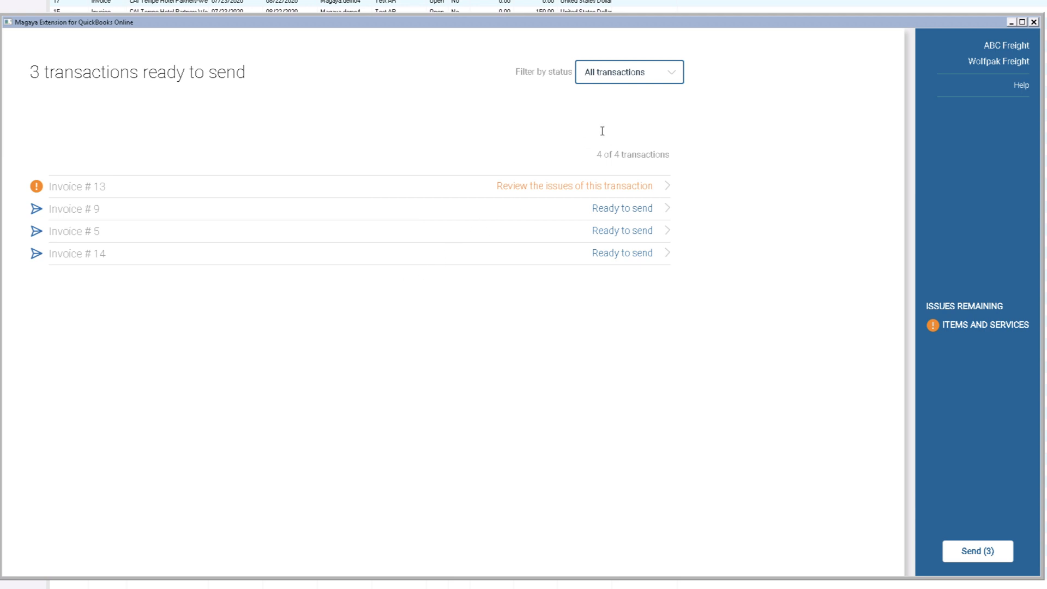
# - Review invoice 9, then map invoice 13's Advance payment to Ground Freight Service Cost
pyautogui.click(628, 72)
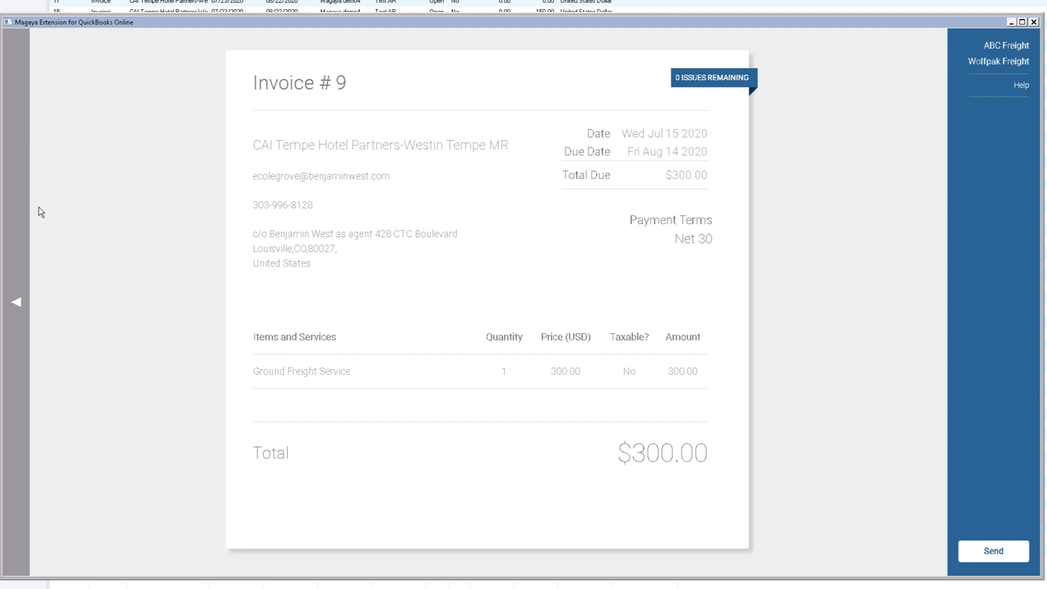
pyautogui.moveTo(17, 307)
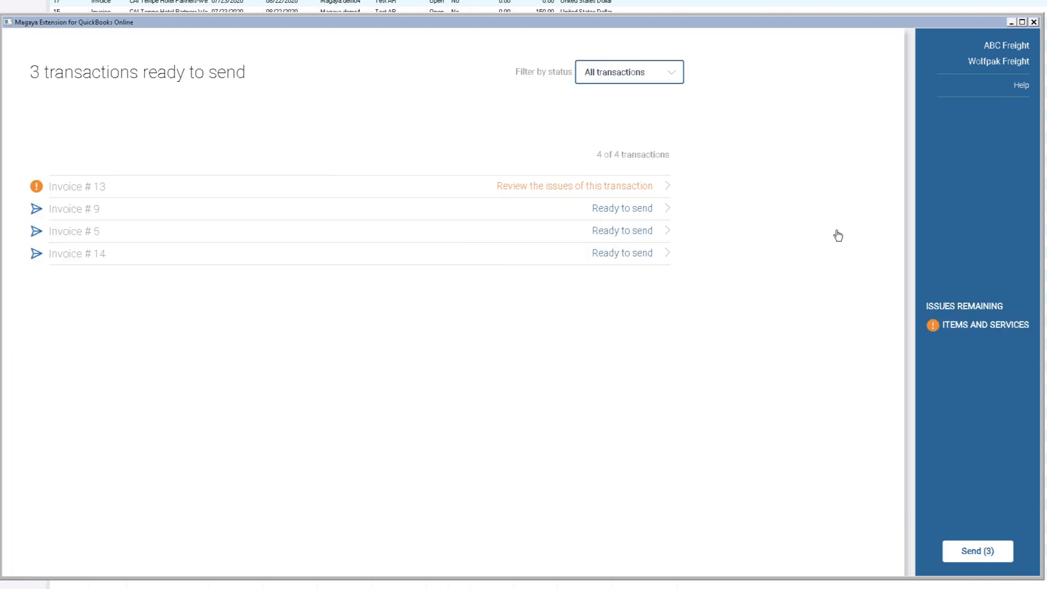
pyautogui.click(580, 185)
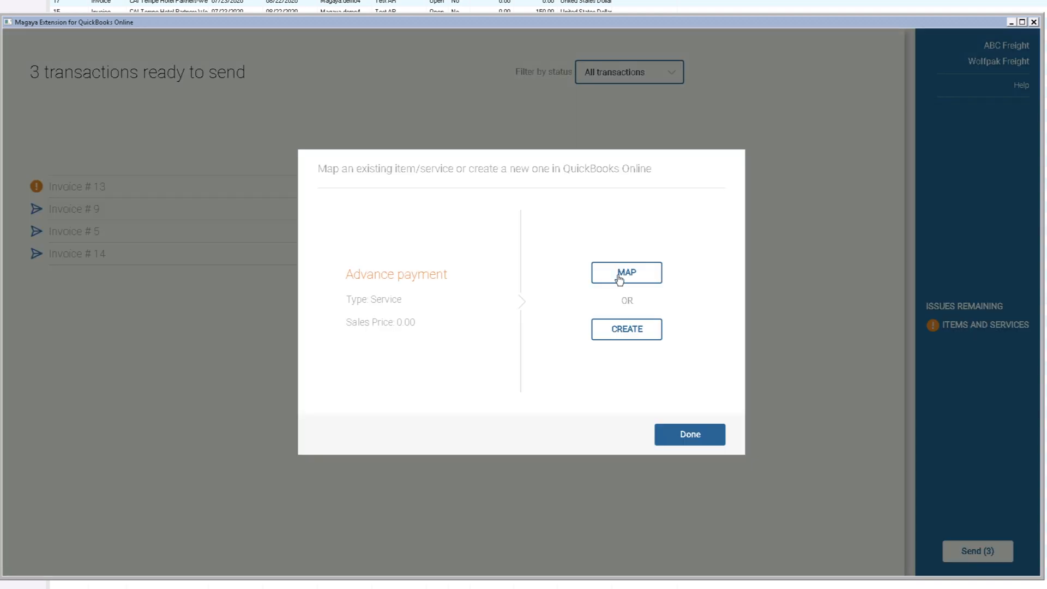
pyautogui.click(626, 273)
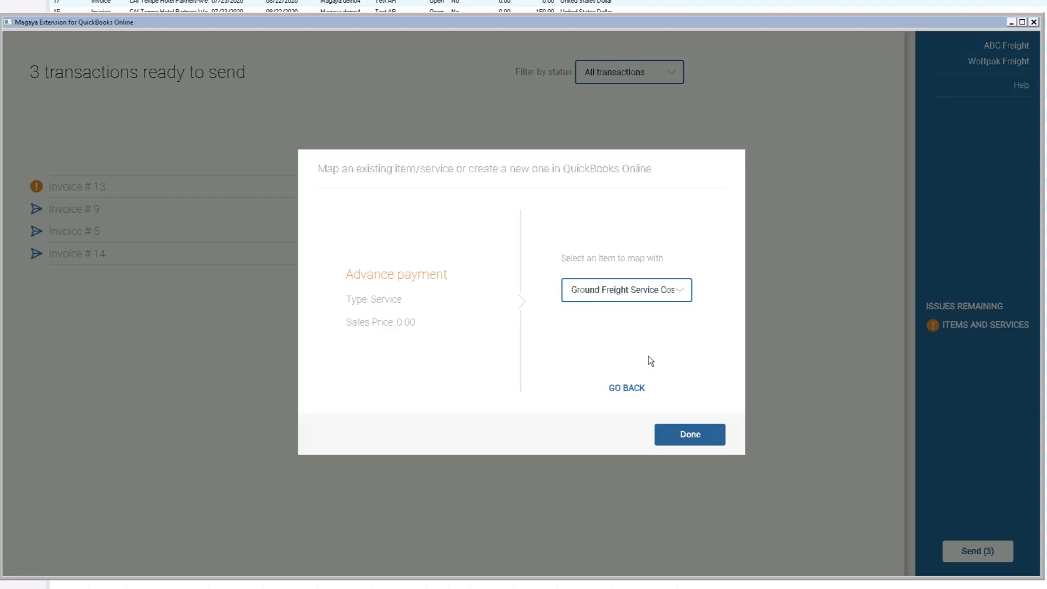
pyautogui.click(689, 434)
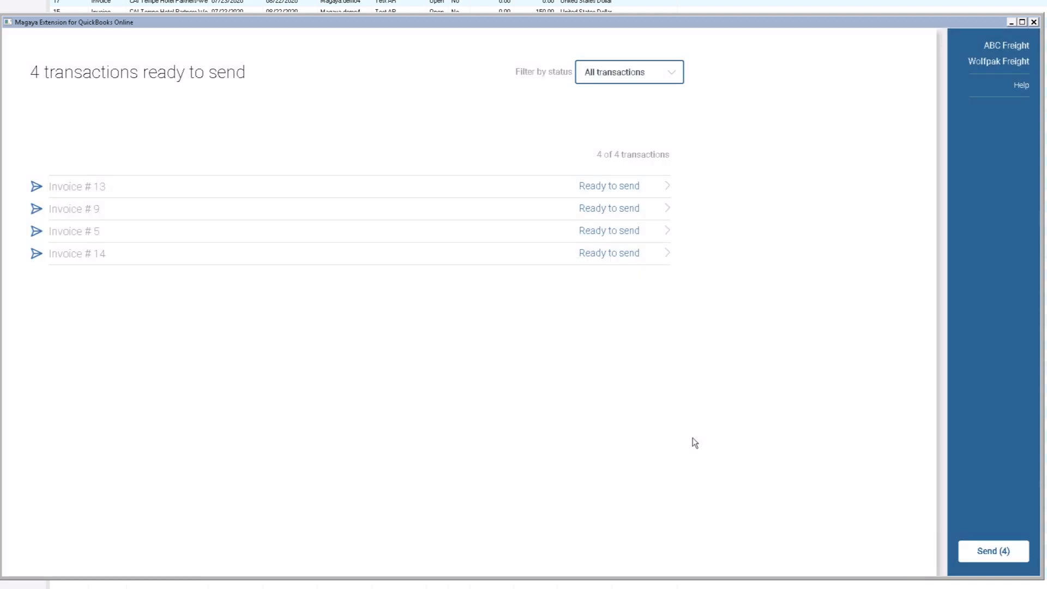
pyautogui.moveTo(952, 478)
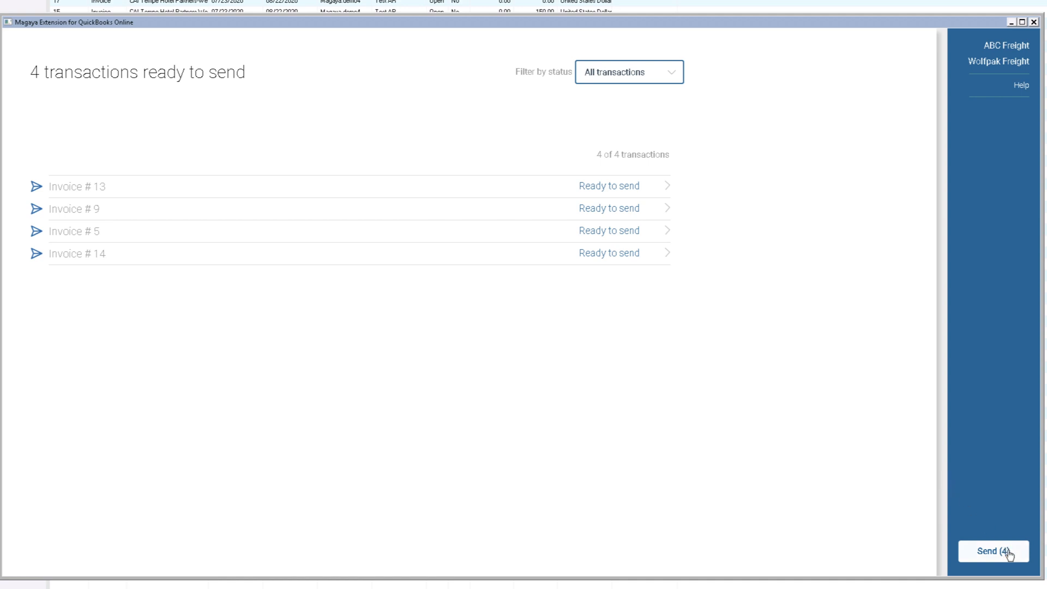
# - Send the batch of four invoices and close the '4 of 4 sent successfully' message
pyautogui.click(993, 551)
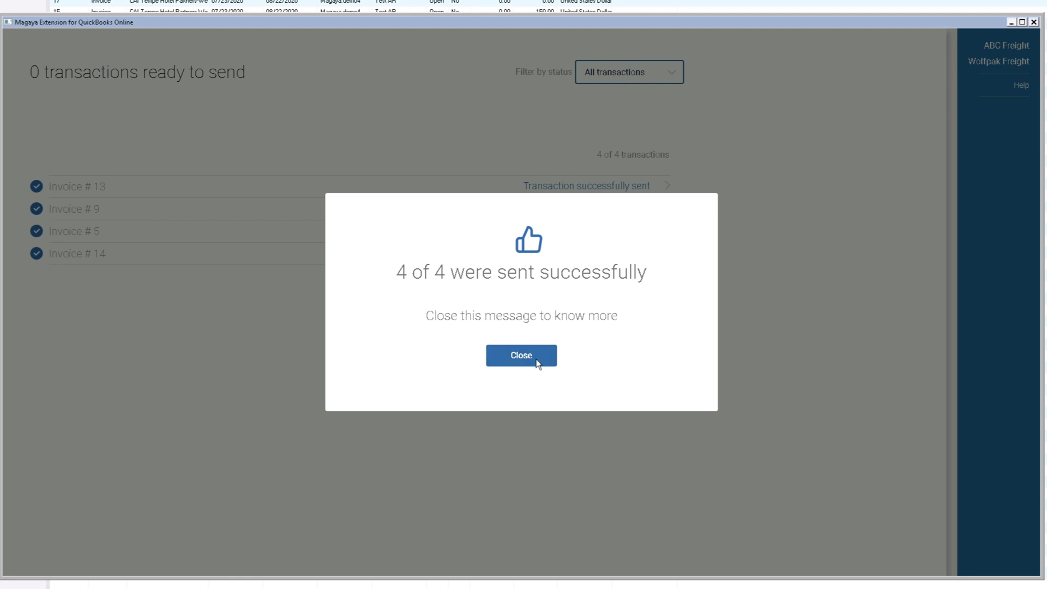
pyautogui.click(521, 354)
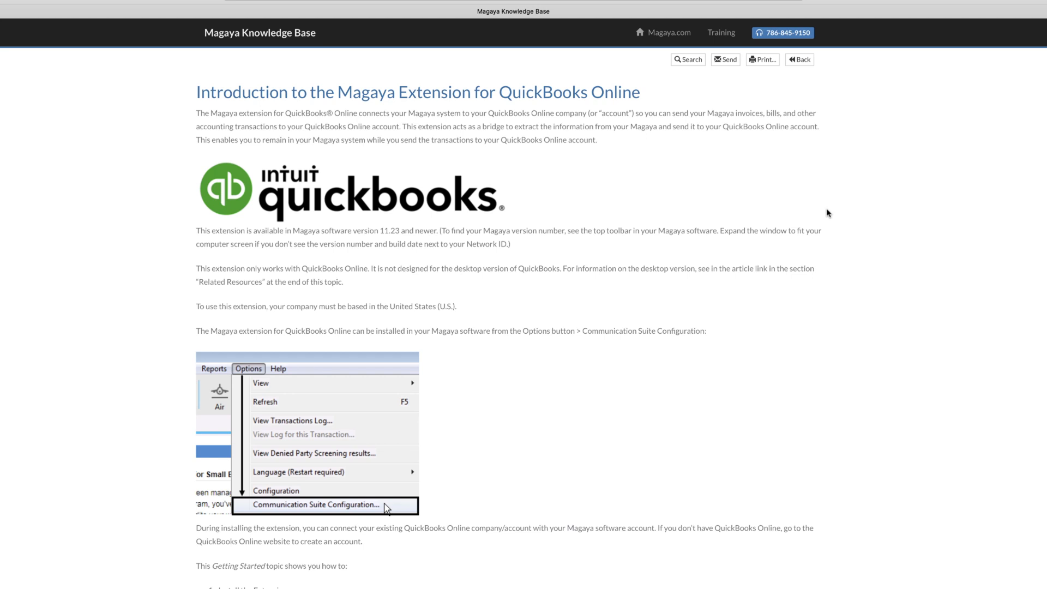
# - Scroll the QuickBooks Online extension article down to its numbered setup sections
pyautogui.scroll(-3)
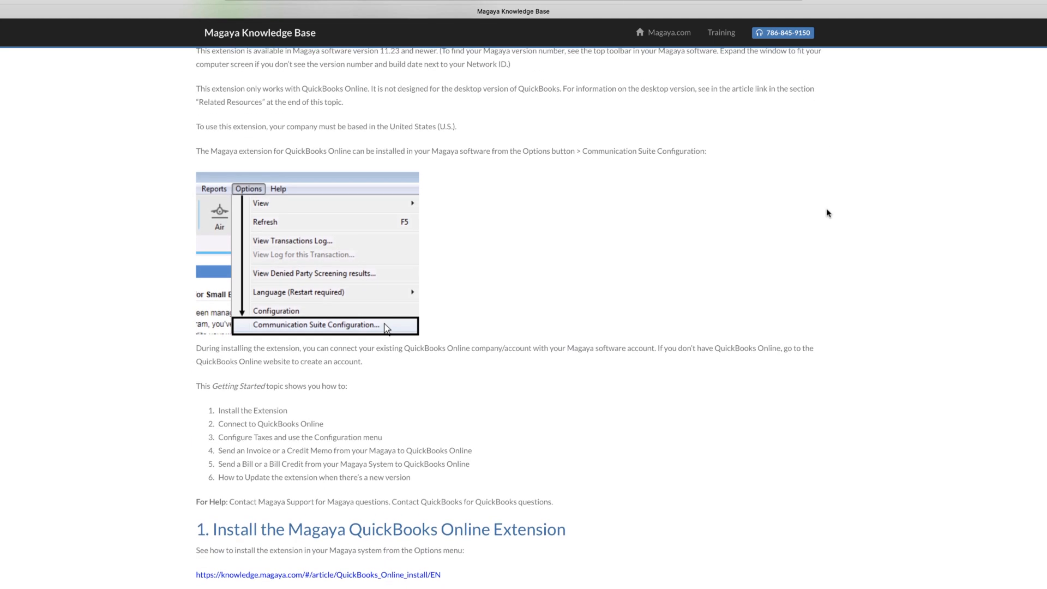
pyautogui.scroll(-3)
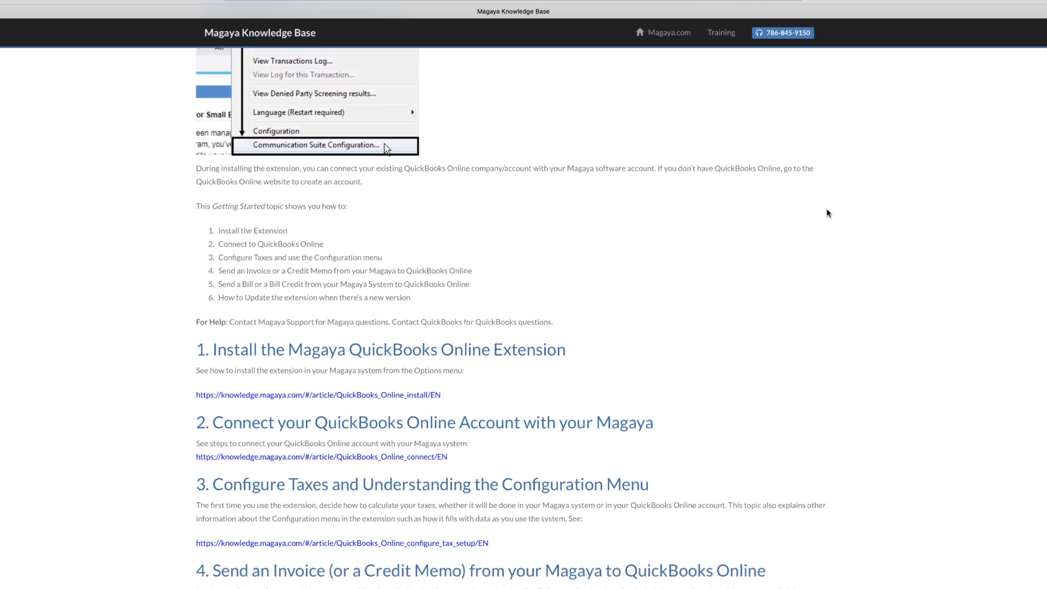